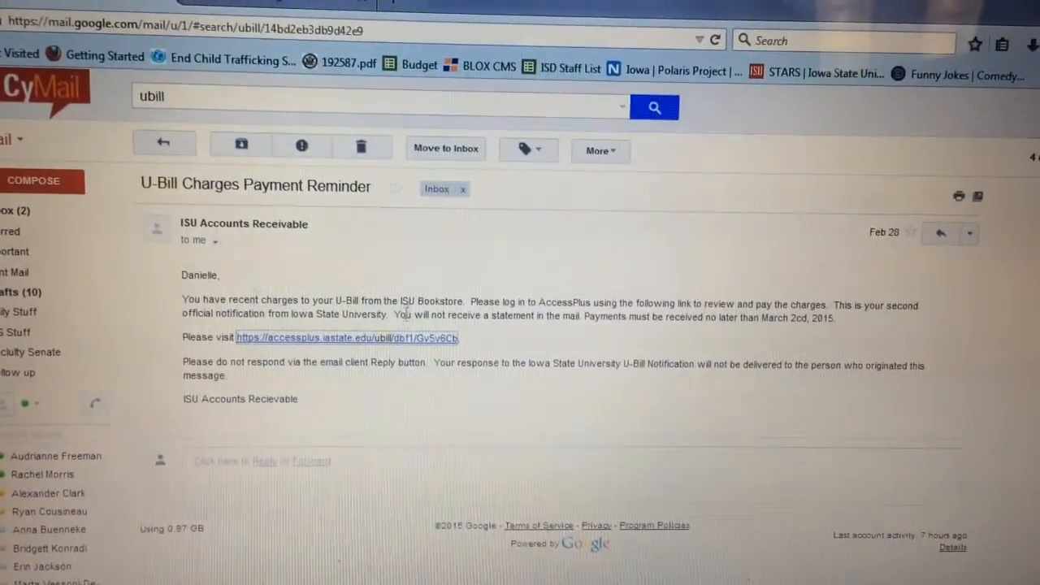
Follow the accessplus.iastate.edu link in the U-Bill reminder to reach the AccessPlus login page
click(347, 338)
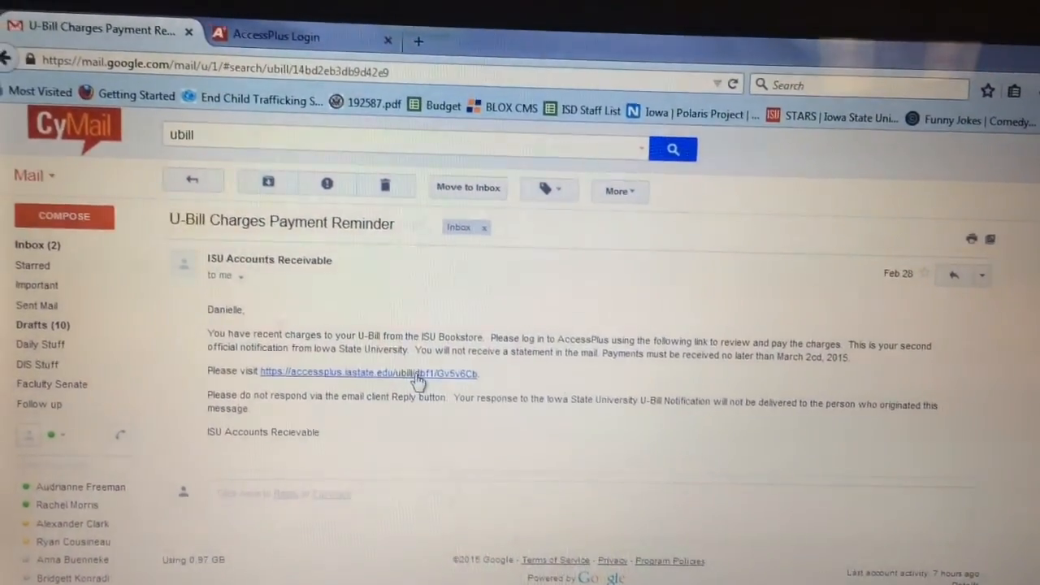
click(366, 372)
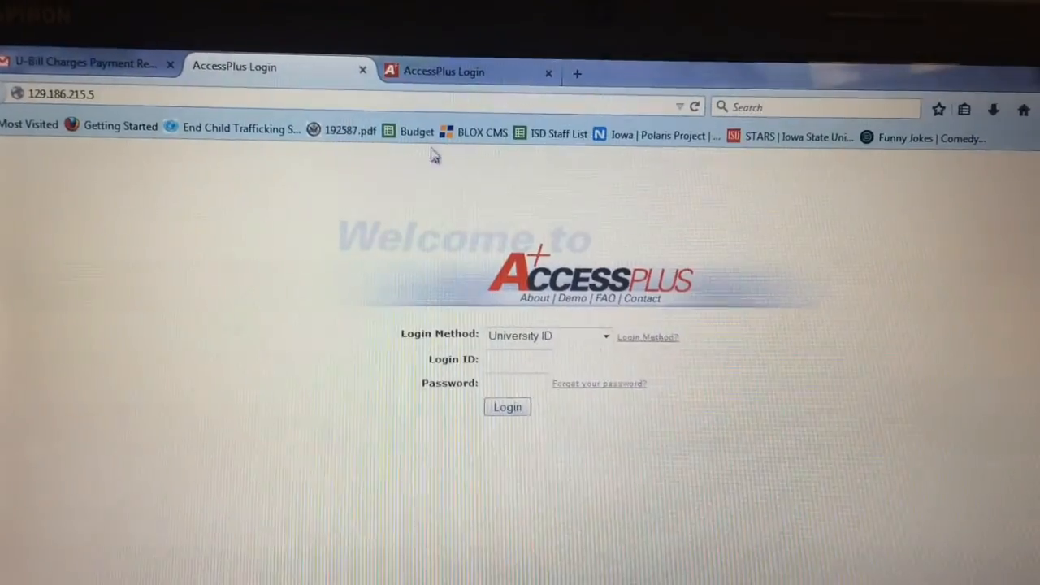